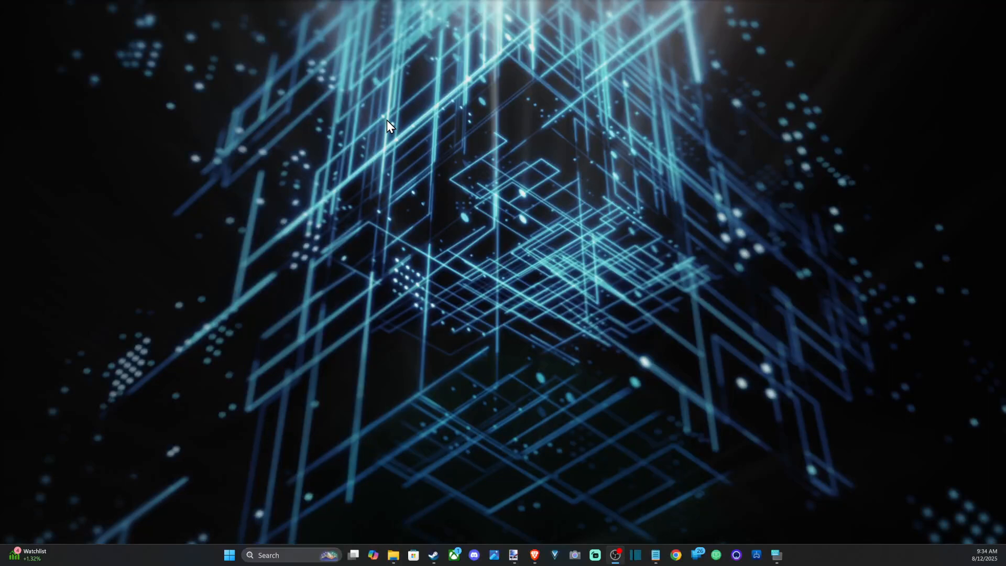
{"action": "mouse_move", "coordinate": [439, 146]}
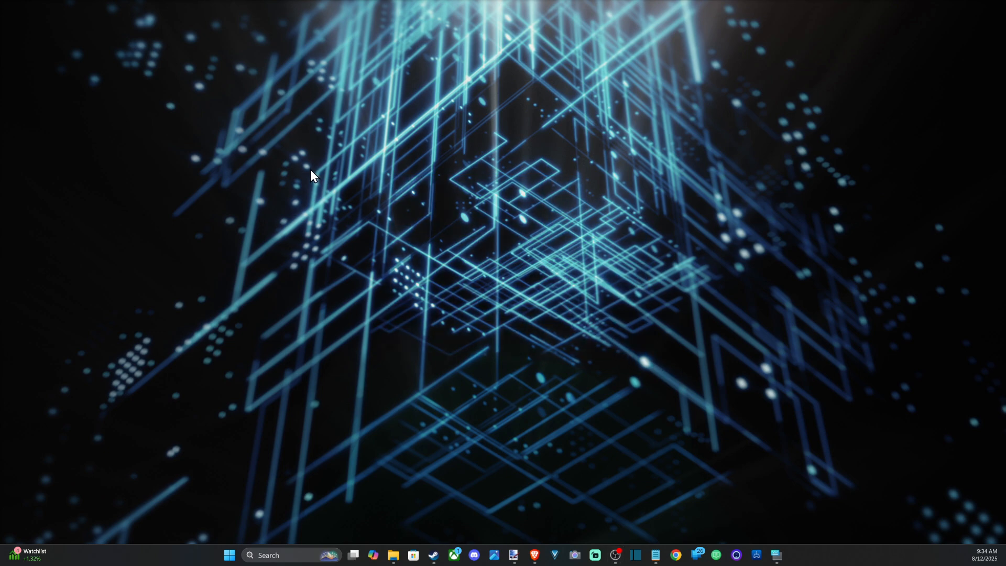
{"action": "mouse_move", "coordinate": [117, 77]}
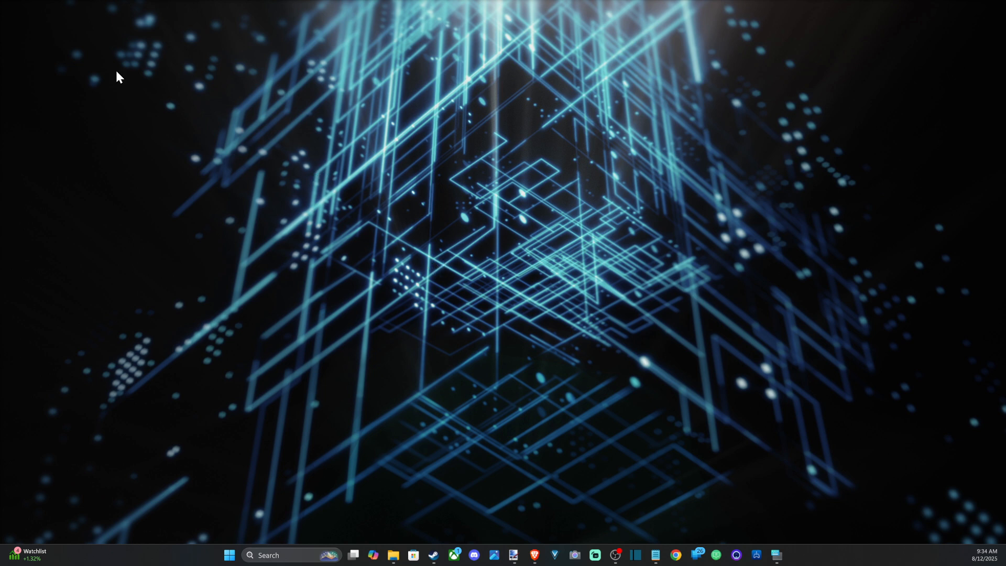
{"action": "mouse_move", "coordinate": [339, 340]}
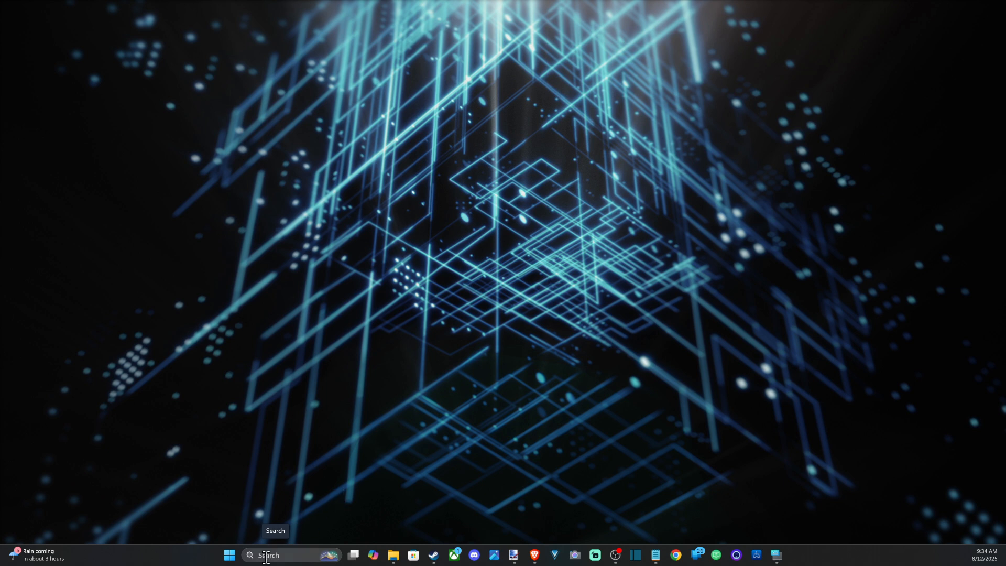
Search Windows for "game bar" and launch Game Bar so its widget overlay appears.
{"action": "left_click", "coordinate": [277, 555]}
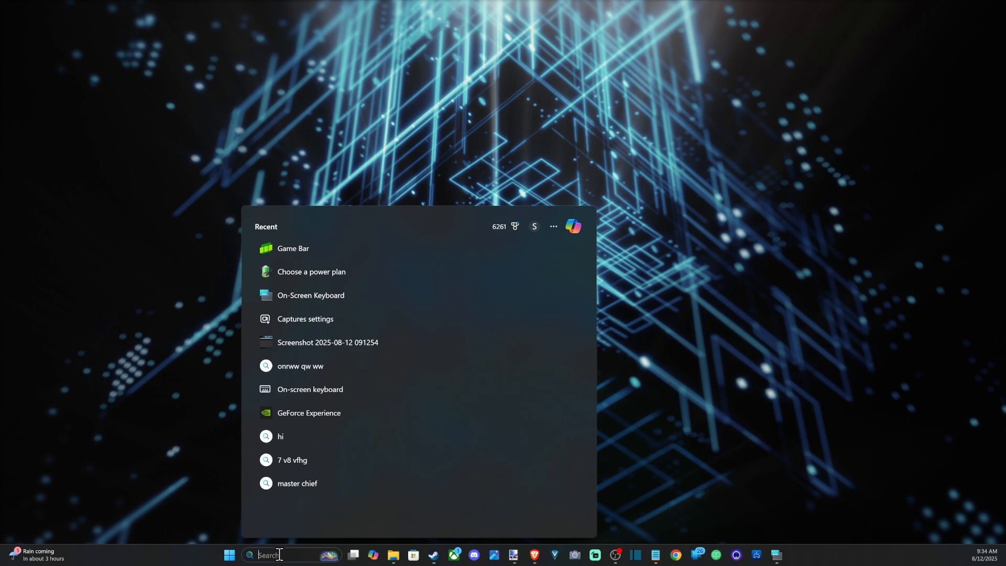
{"action": "type", "text": "game bar"}
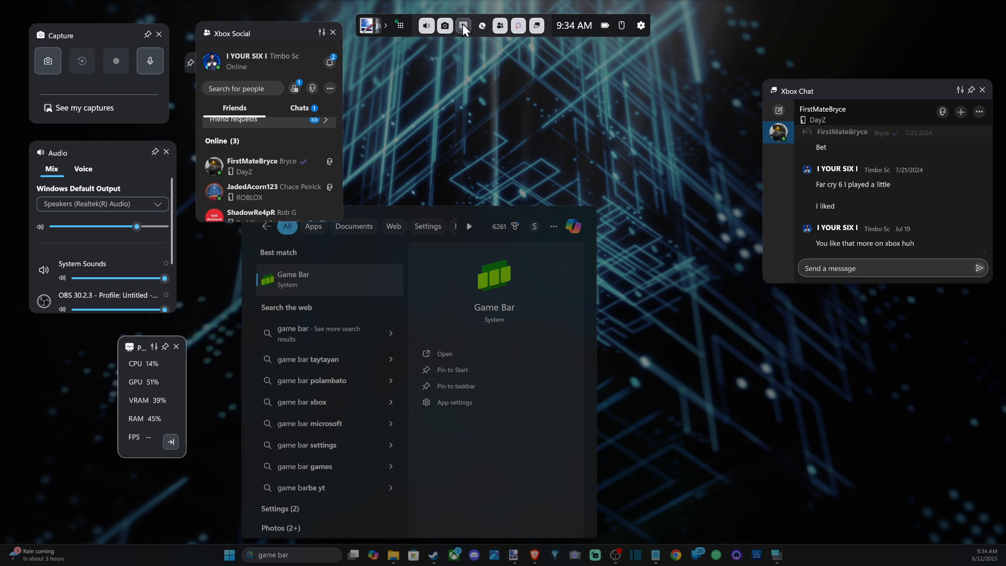
In Performance options, switch off the VRAM and RAM metrics, leaving CPU, GPU and FPS.
{"action": "left_click", "coordinate": [154, 346]}
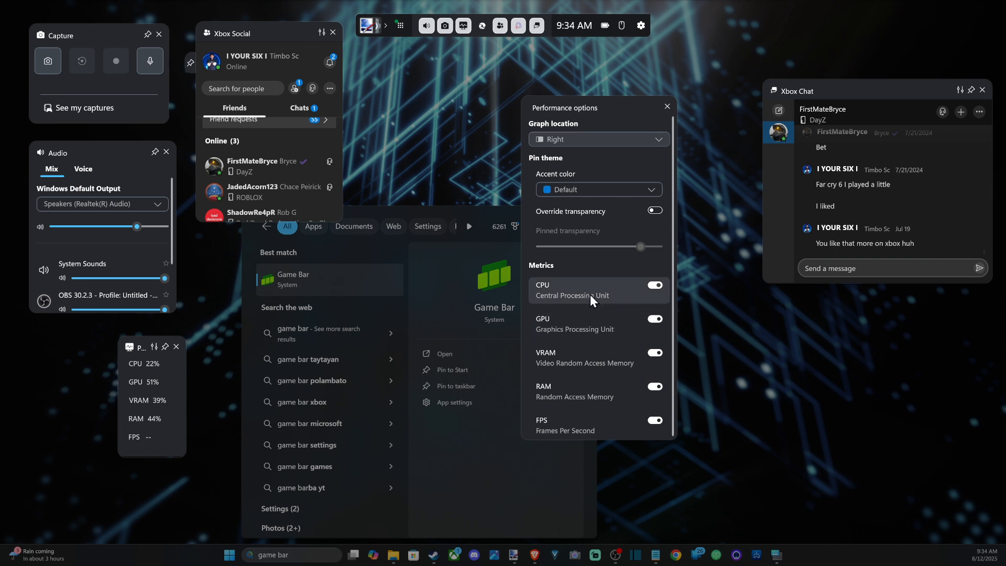
{"action": "mouse_move", "coordinate": [606, 399]}
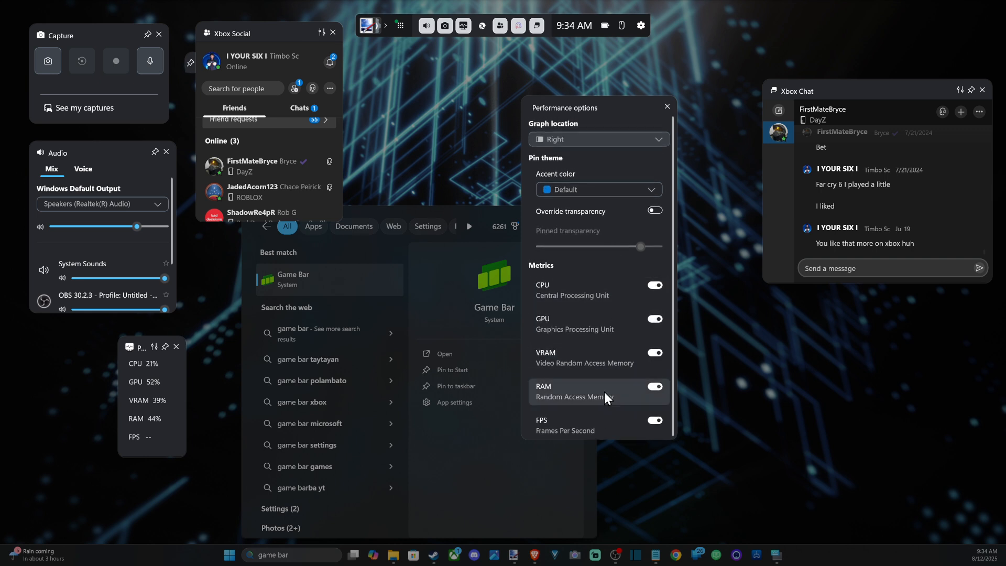
{"action": "left_click", "coordinate": [654, 352]}
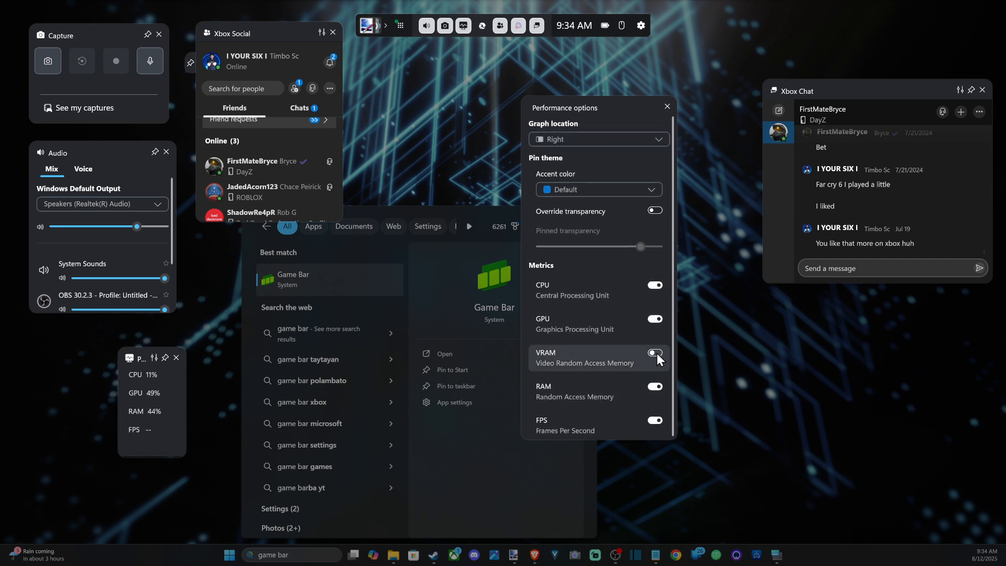
{"action": "left_click", "coordinate": [654, 352]}
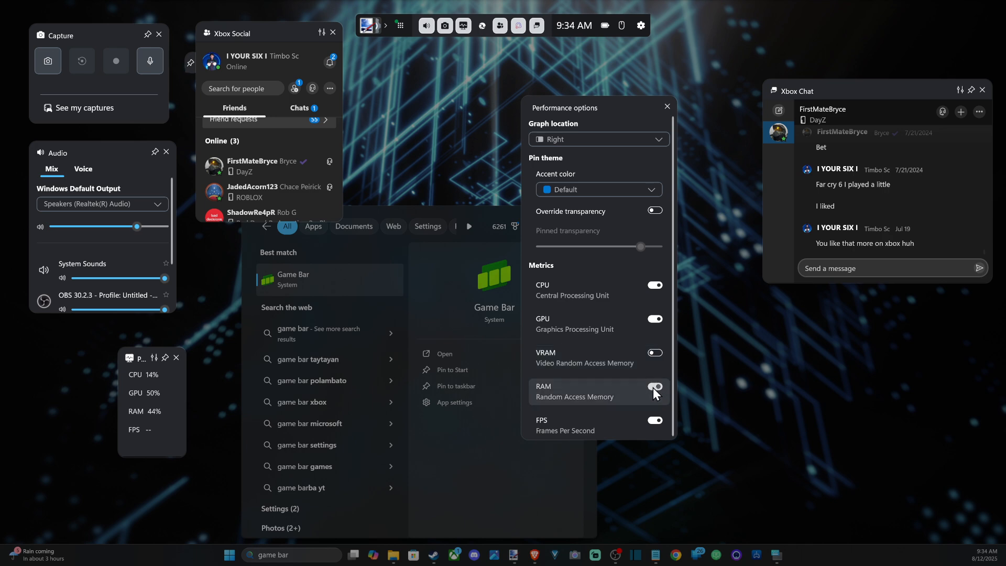
{"action": "left_click", "coordinate": [653, 386]}
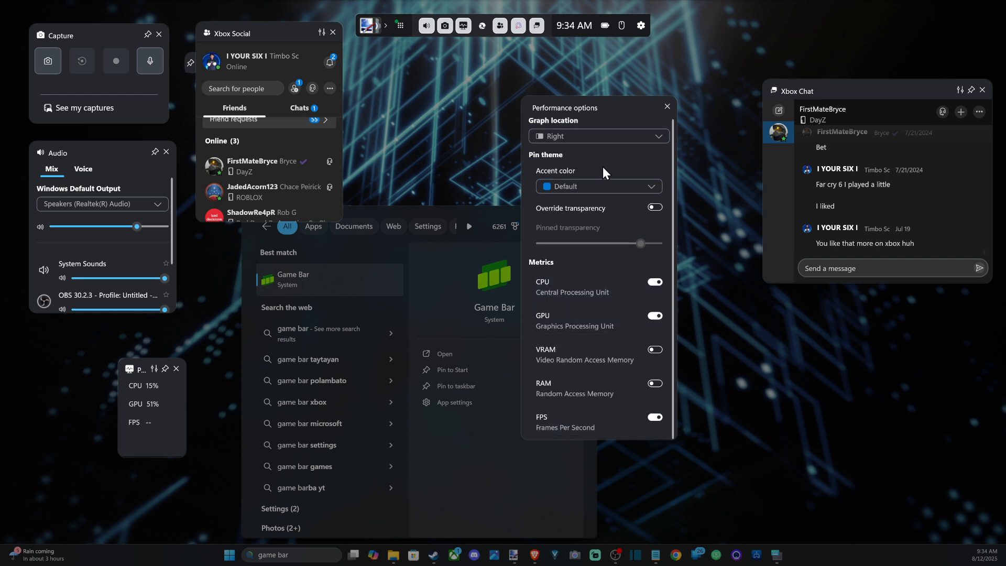
{"action": "mouse_move", "coordinate": [165, 349]}
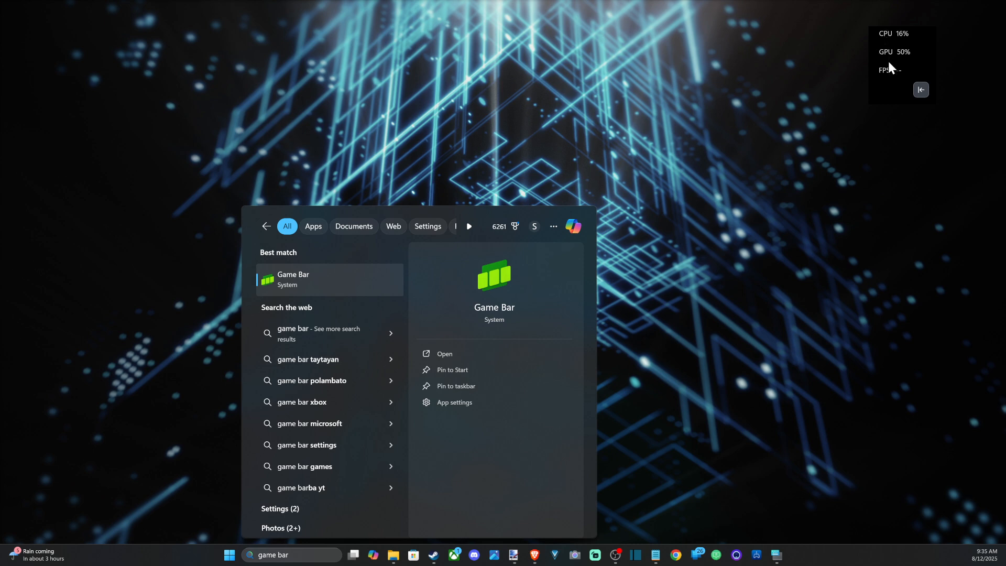
Expand the pinned performance widget's graph area, then collapse it again.
{"action": "left_click", "coordinate": [921, 90]}
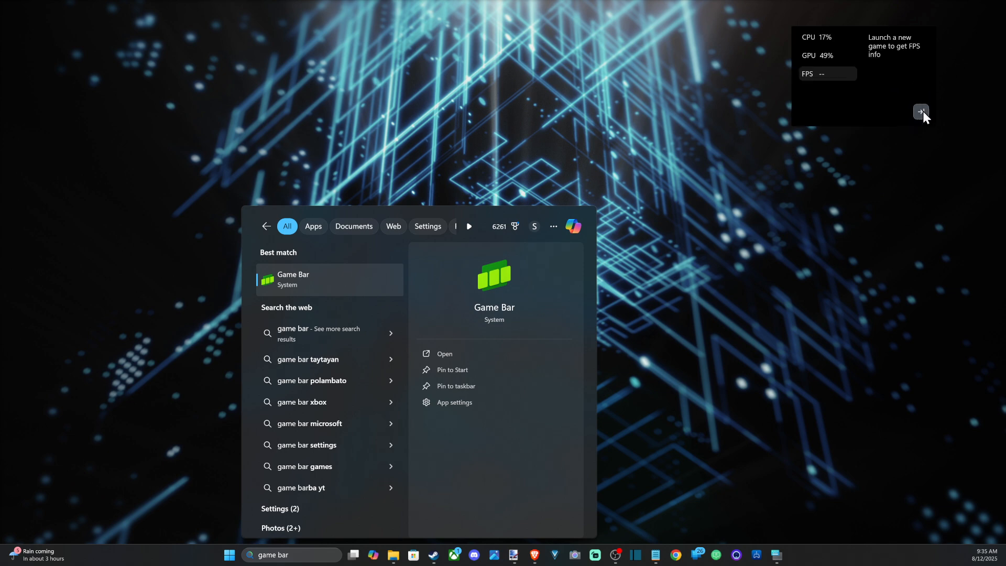
{"action": "left_click", "coordinate": [920, 111]}
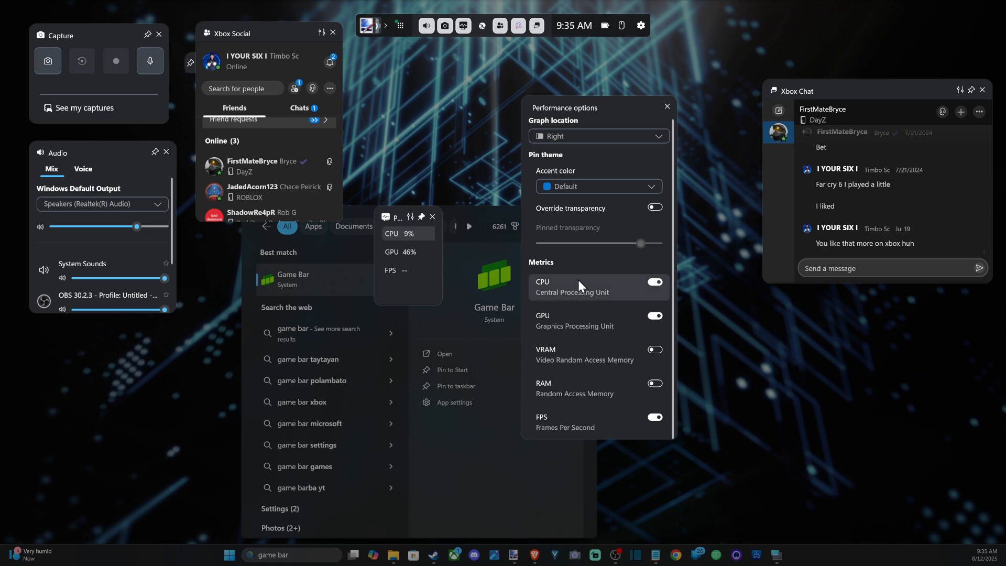
Switch the RAM metric back on so the widget shows CPU, GPU, RAM and FPS.
{"action": "left_click", "coordinate": [654, 384]}
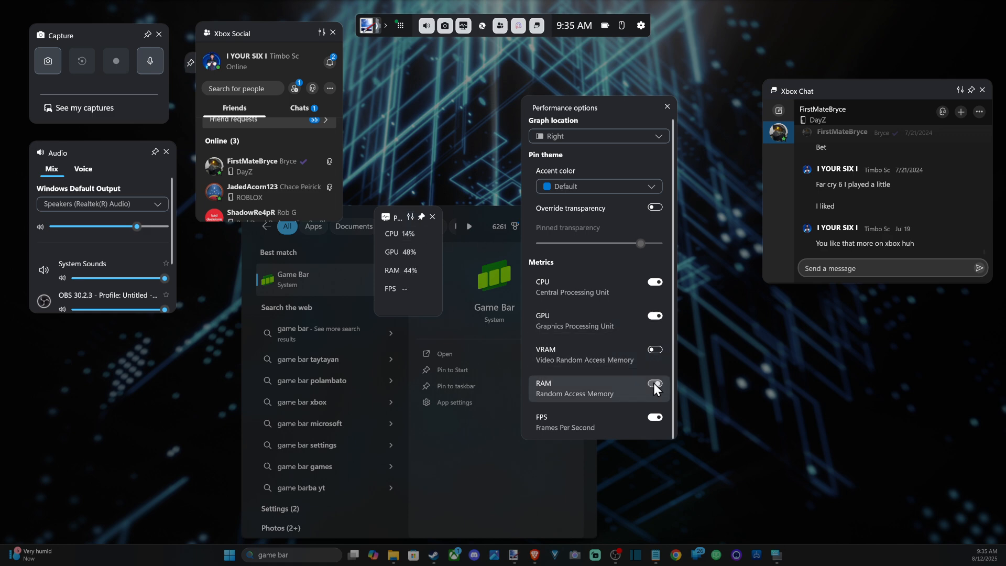